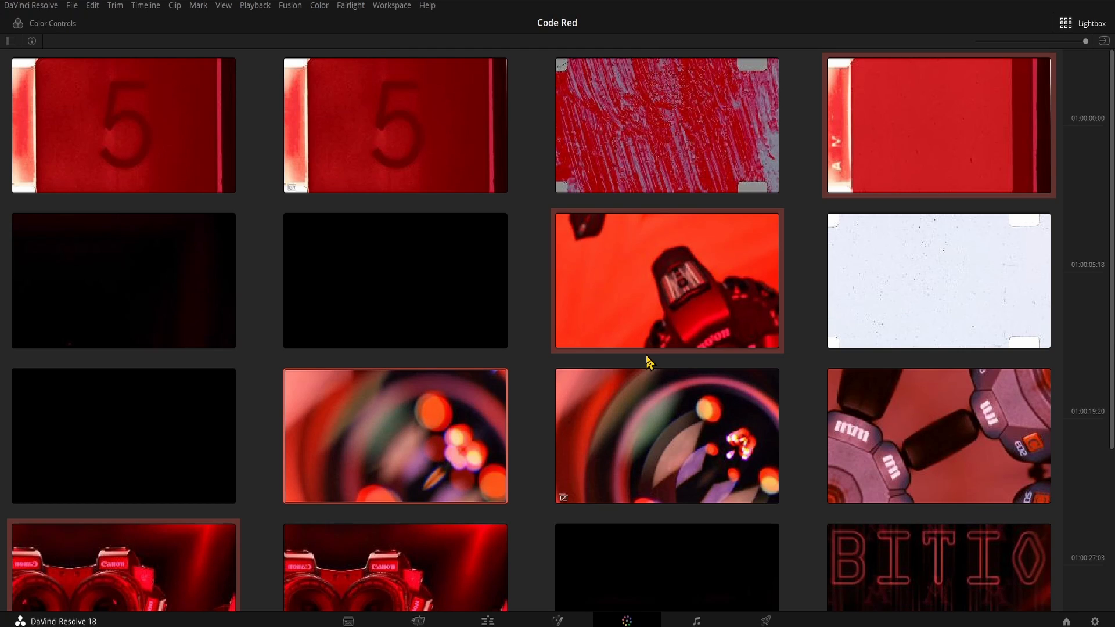
{"action": "mouse_move", "coordinate": [1028, 587]}
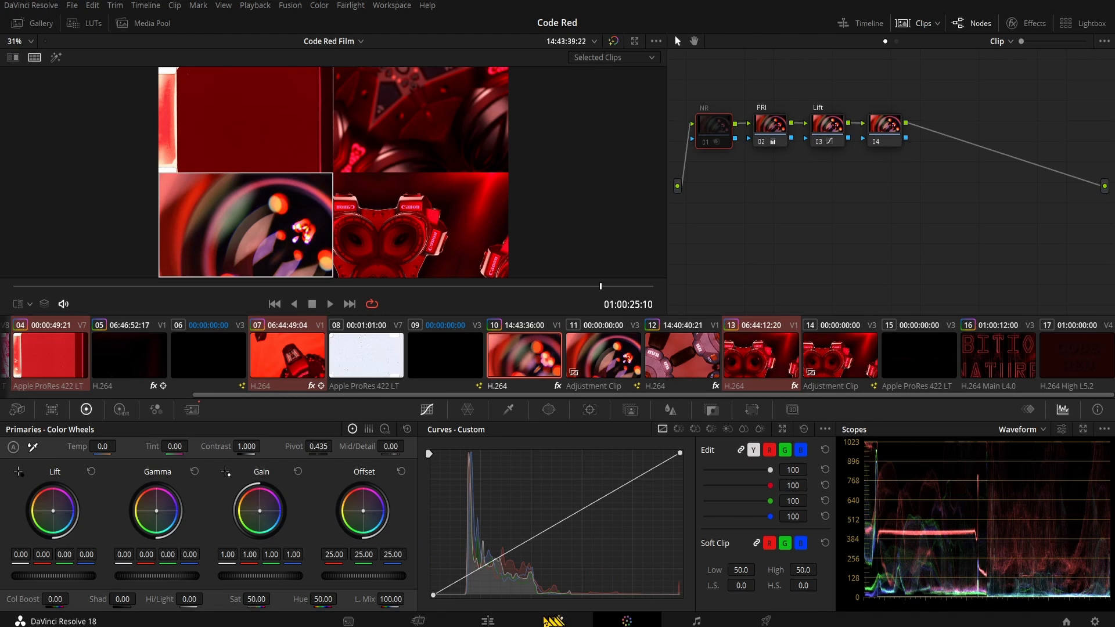
Go to the Edit page to switch to the Code Red Film copy timeline.
{"action": "left_click", "coordinate": [487, 621]}
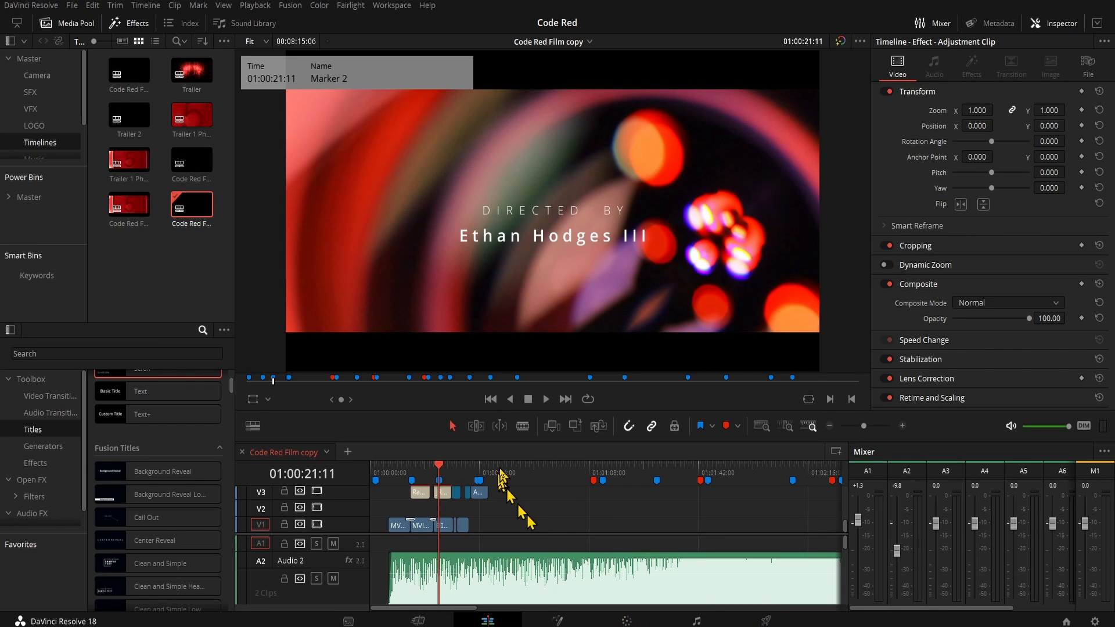
{"action": "mouse_move", "coordinate": [705, 620]}
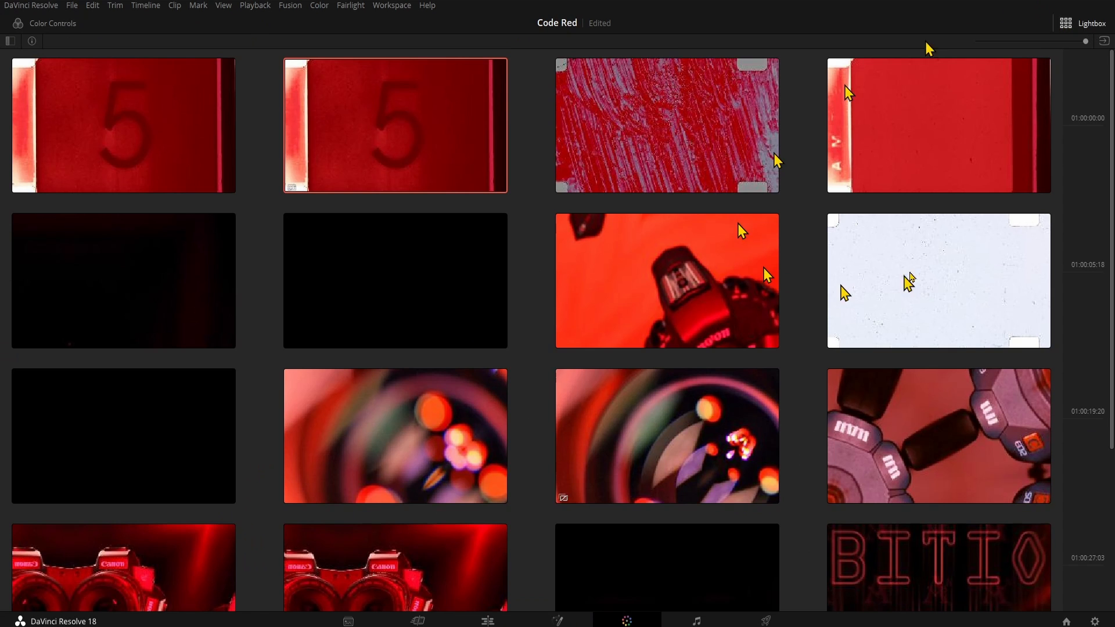
Grade bokeh lens clip 10 blue with Lift/Gain, Sat and Hue, then view Lightbox.
{"action": "left_click", "coordinate": [487, 620]}
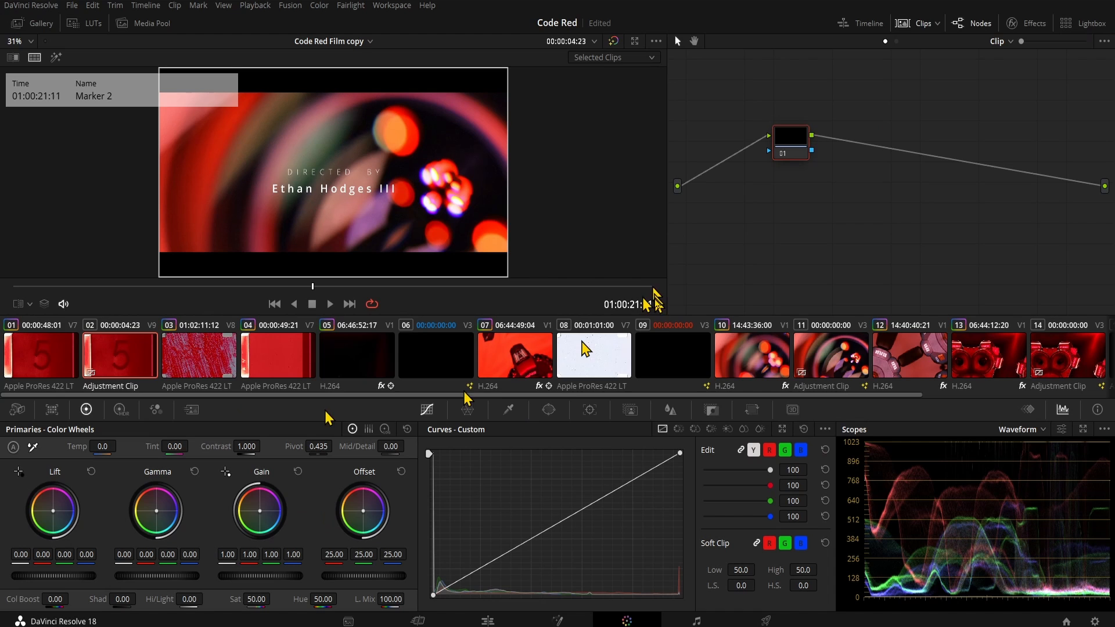
{"action": "left_click", "coordinate": [751, 355]}
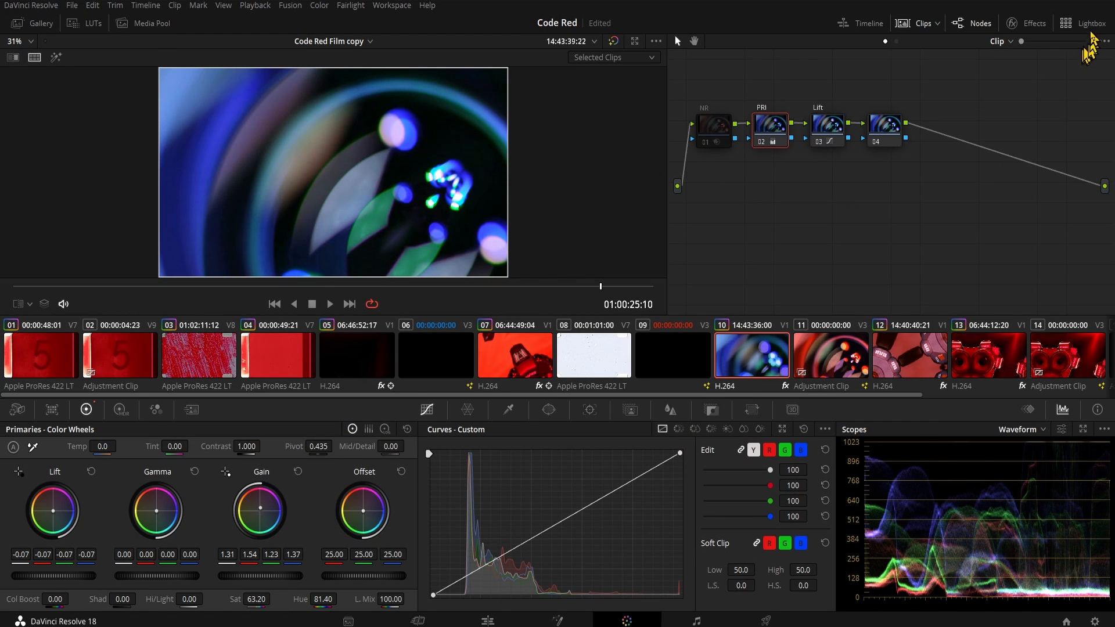
{"action": "left_click", "coordinate": [1091, 23]}
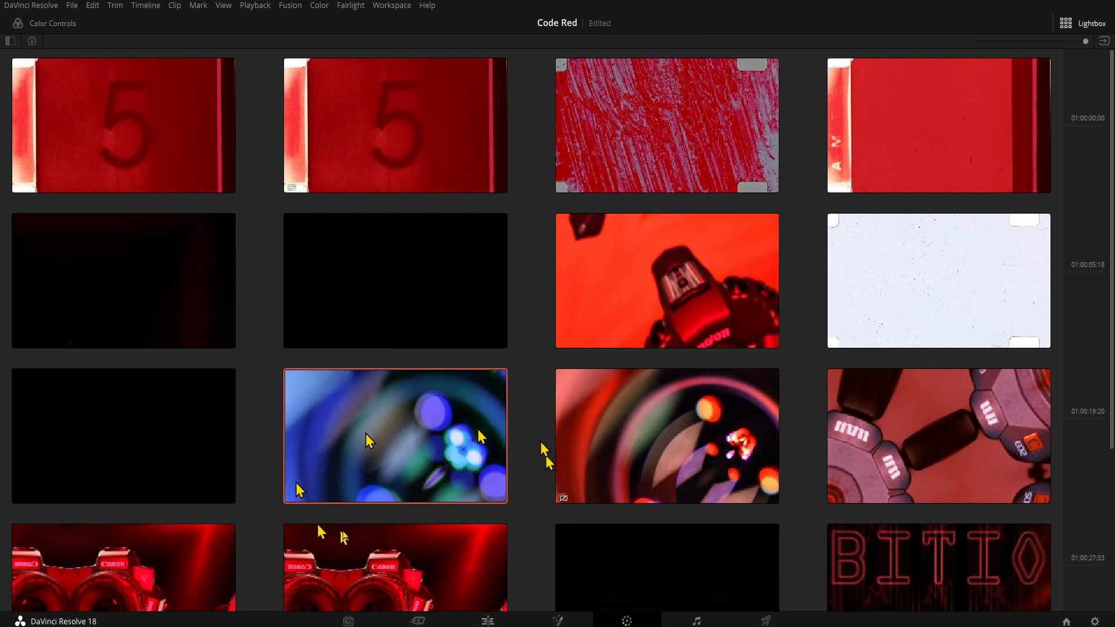
{"action": "mouse_move", "coordinate": [736, 438]}
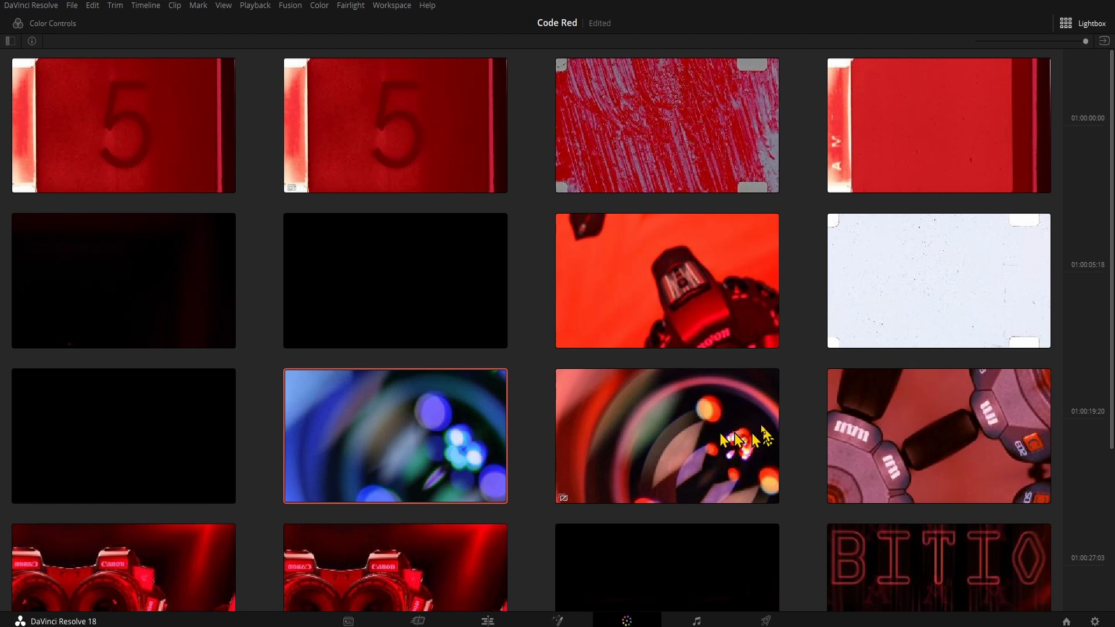
Middle-click to copy the blue lens clip's grade onto the Canon camera and gear clips.
{"action": "scroll", "scroll_direction": "down", "scroll_amount": 3}
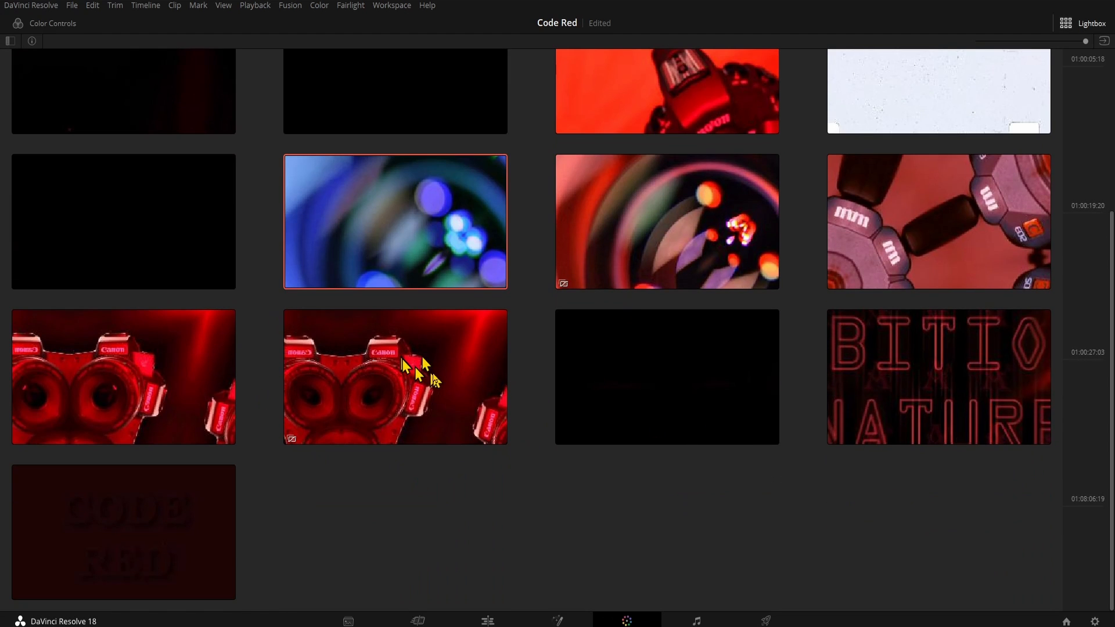
{"action": "mouse_move", "coordinate": [178, 384]}
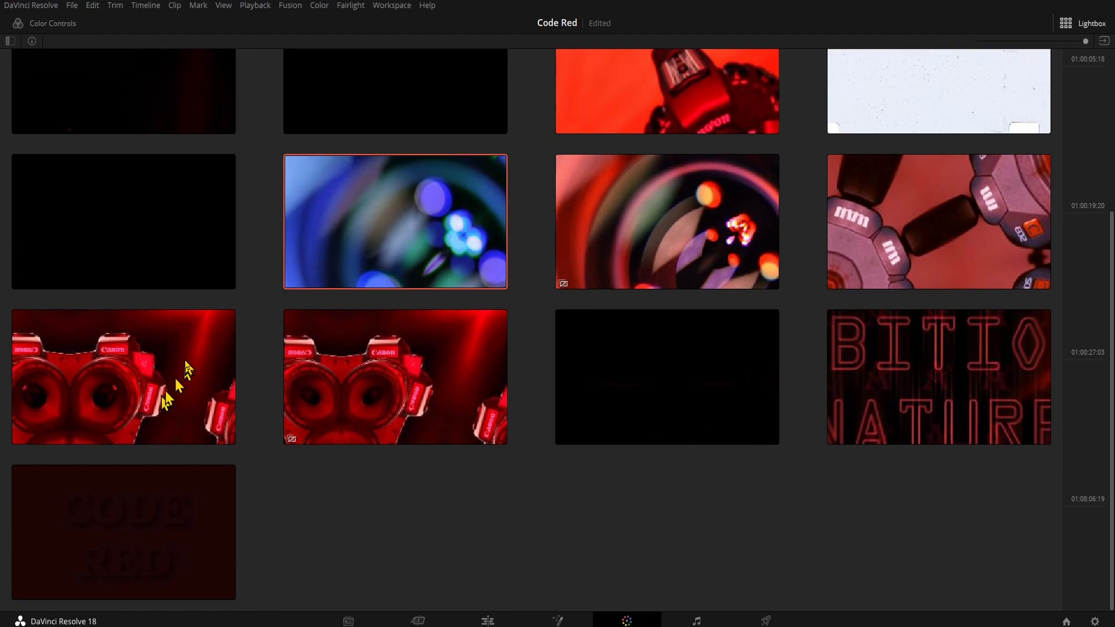
{"action": "mouse_move", "coordinate": [295, 439]}
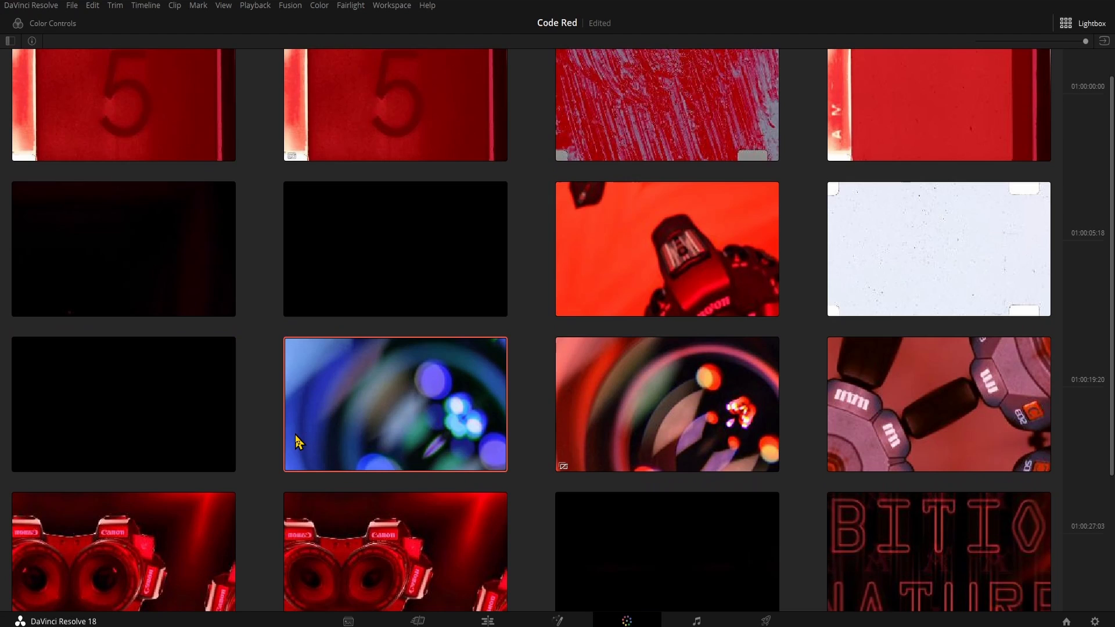
{"action": "scroll", "scroll_direction": "down", "scroll_amount": 3}
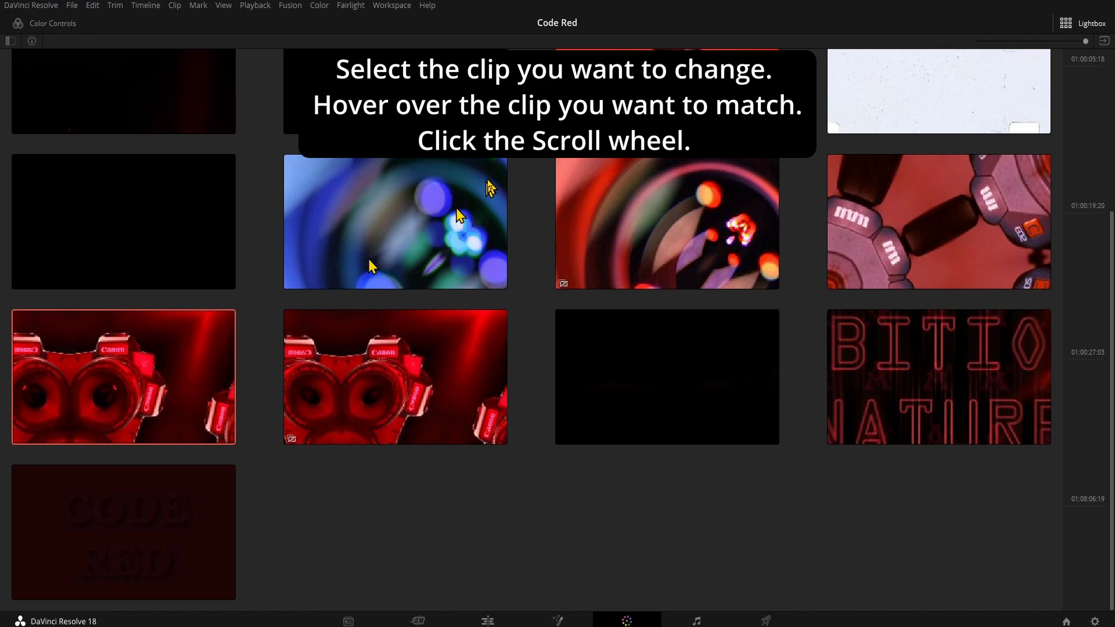
{"action": "mouse_move", "coordinate": [412, 244]}
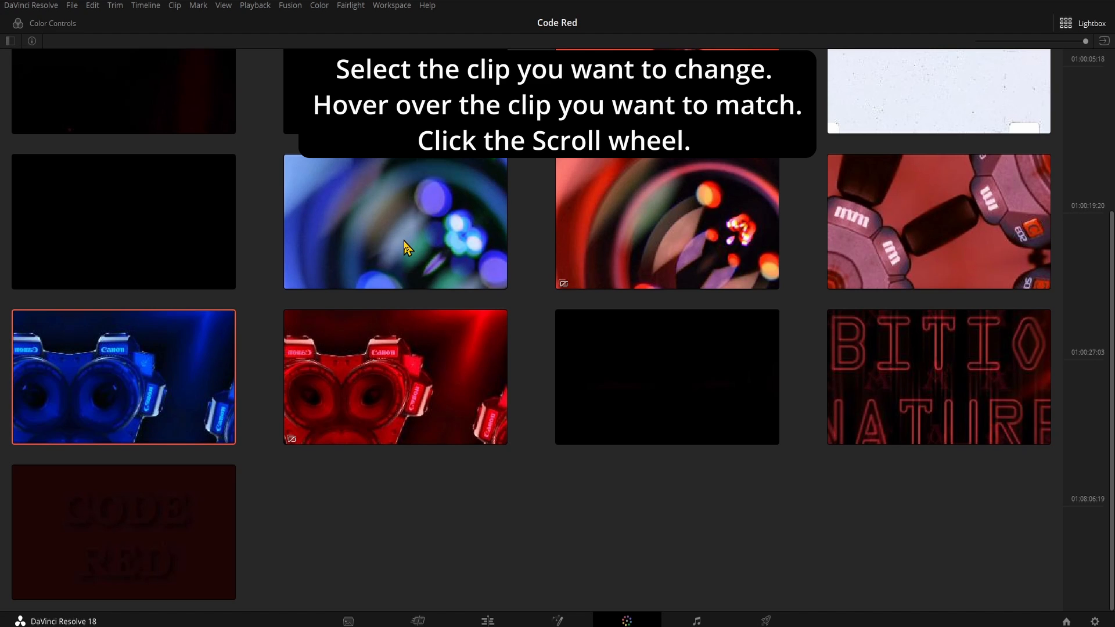
{"action": "scroll", "scroll_direction": "up", "scroll_amount": 3}
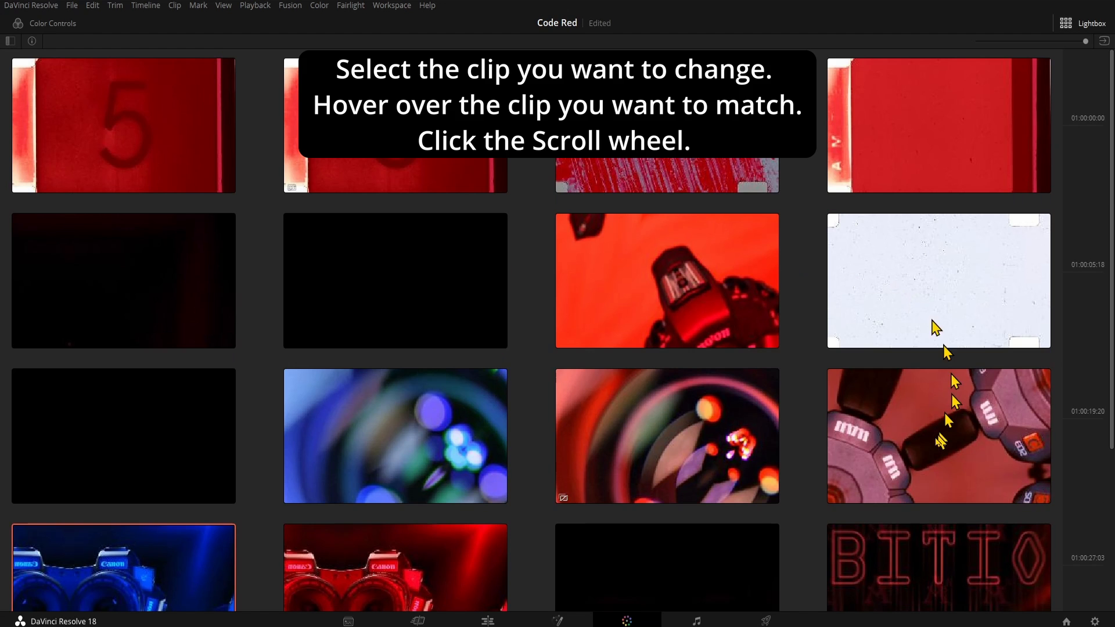
{"action": "middle_click", "coordinate": [938, 435]}
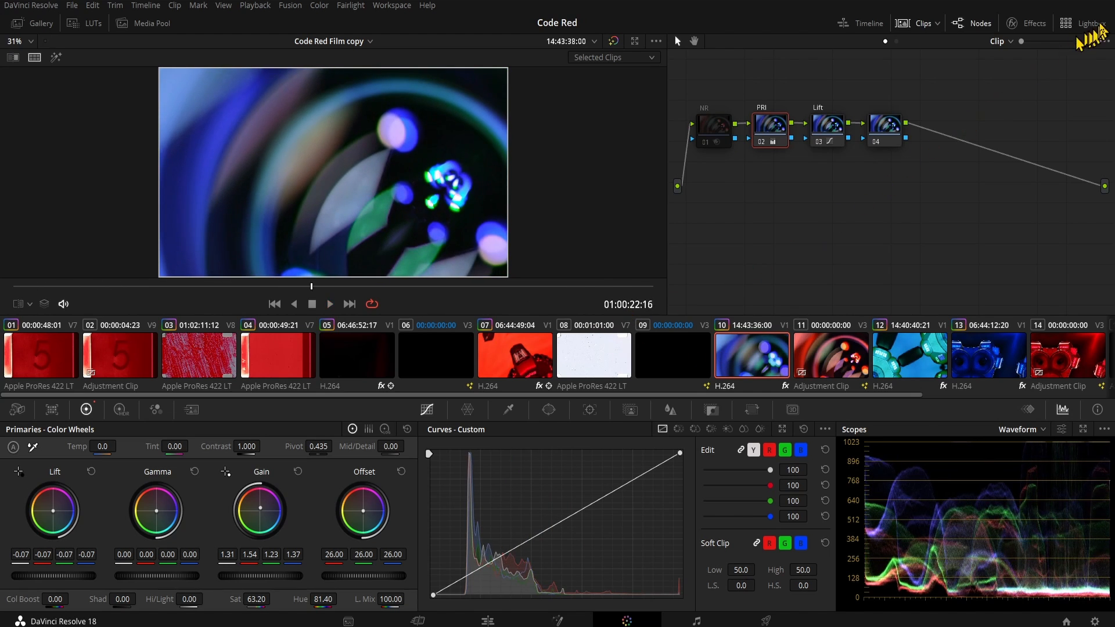
{"action": "left_click", "coordinate": [1090, 23]}
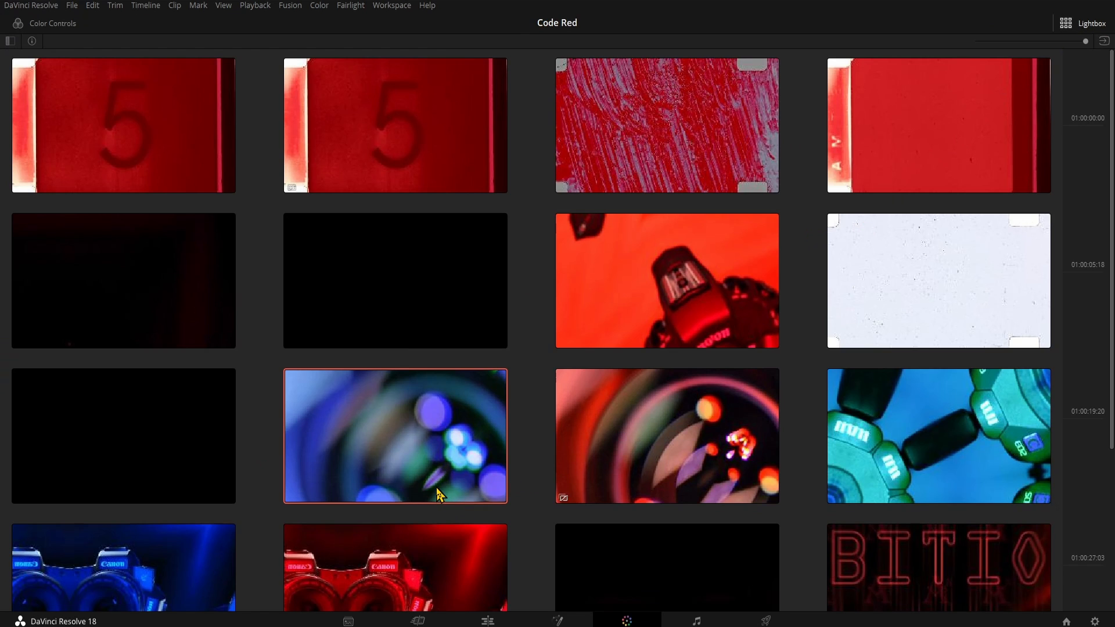
{"action": "mouse_move", "coordinate": [431, 463]}
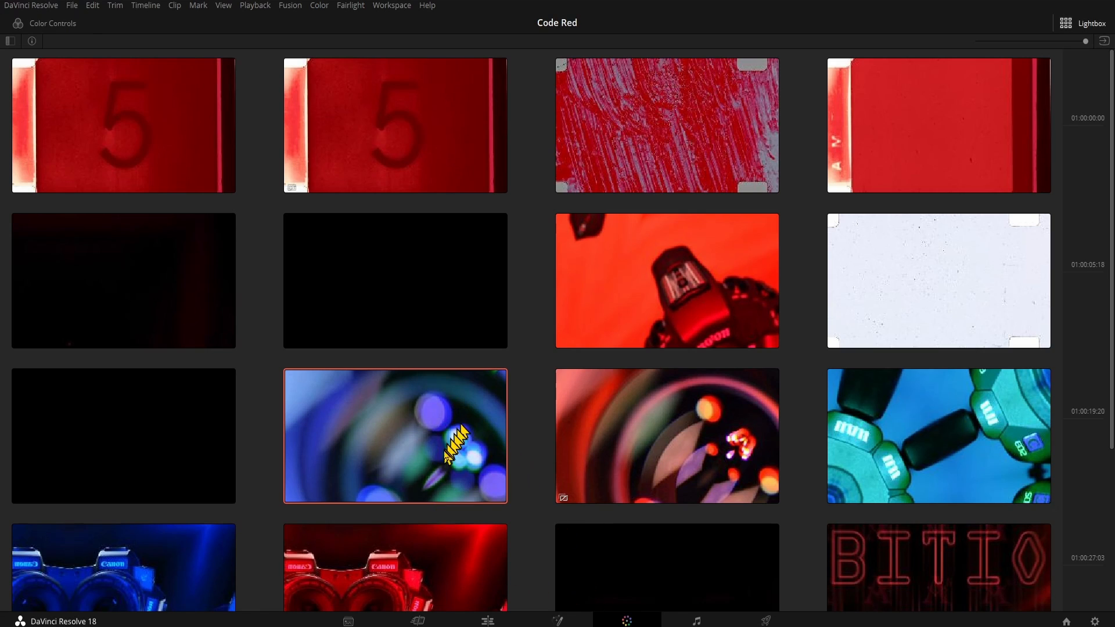
{"action": "mouse_move", "coordinate": [388, 491]}
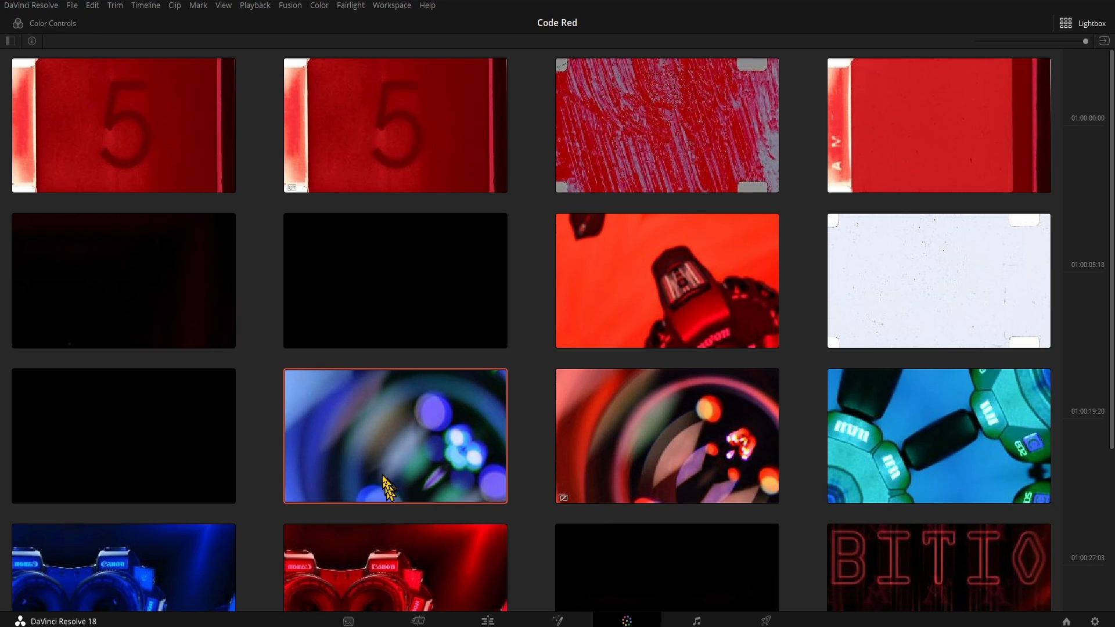
{"action": "mouse_move", "coordinate": [845, 115]}
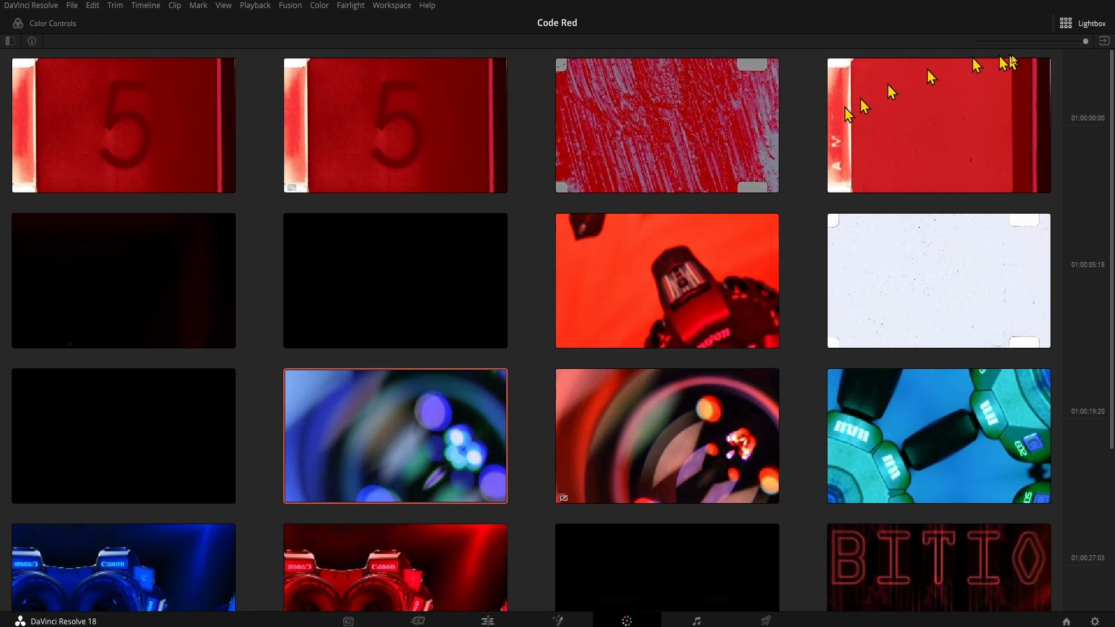
{"action": "mouse_move", "coordinate": [1103, 41]}
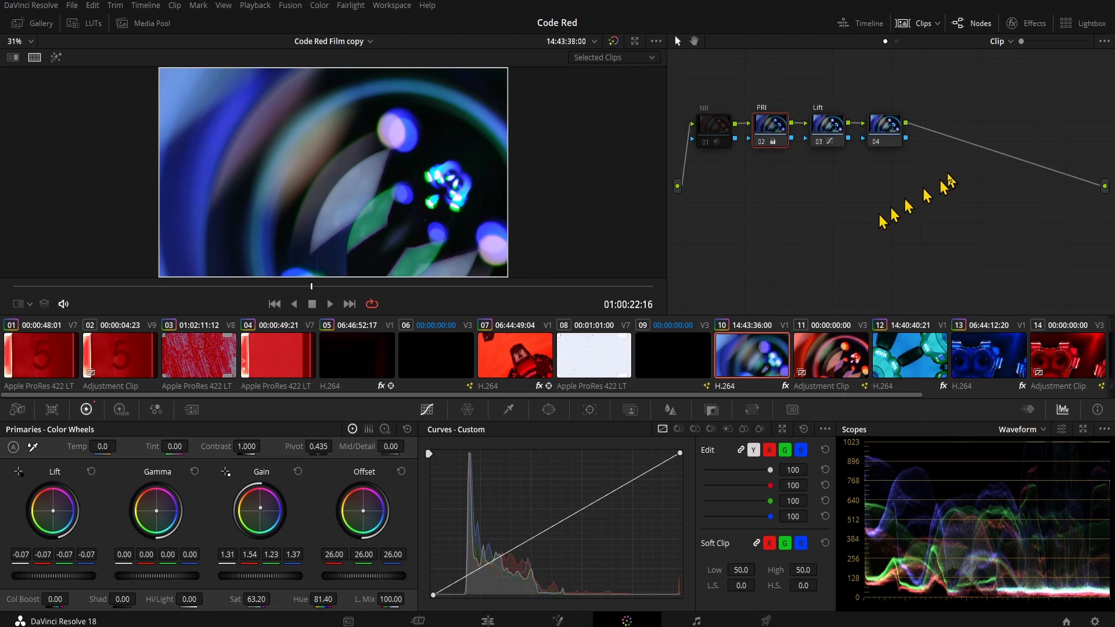
{"action": "mouse_move", "coordinate": [846, 238]}
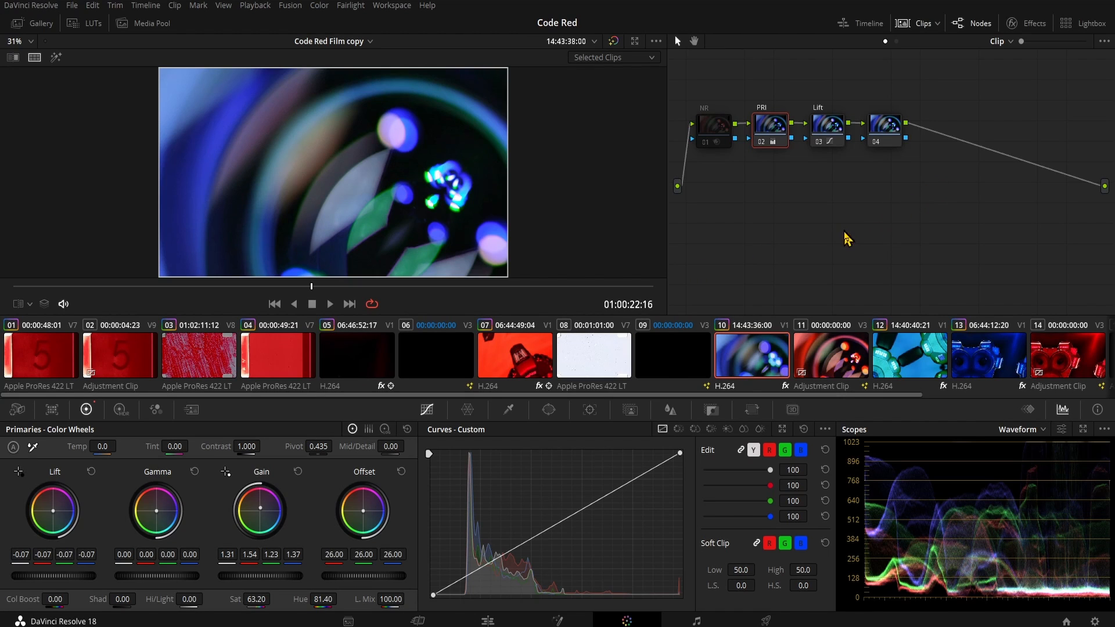
{"action": "mouse_move", "coordinate": [934, 200]}
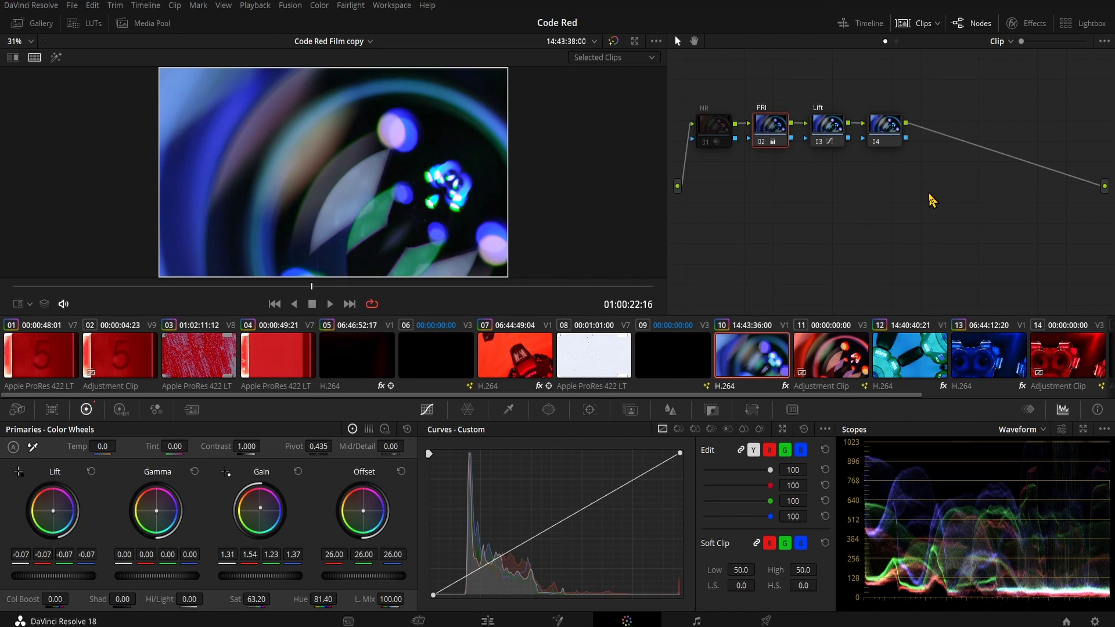
Compare camera clip 07 beside blue clip 10 in split screen, then view Lightbox.
{"action": "left_click", "coordinate": [1086, 23]}
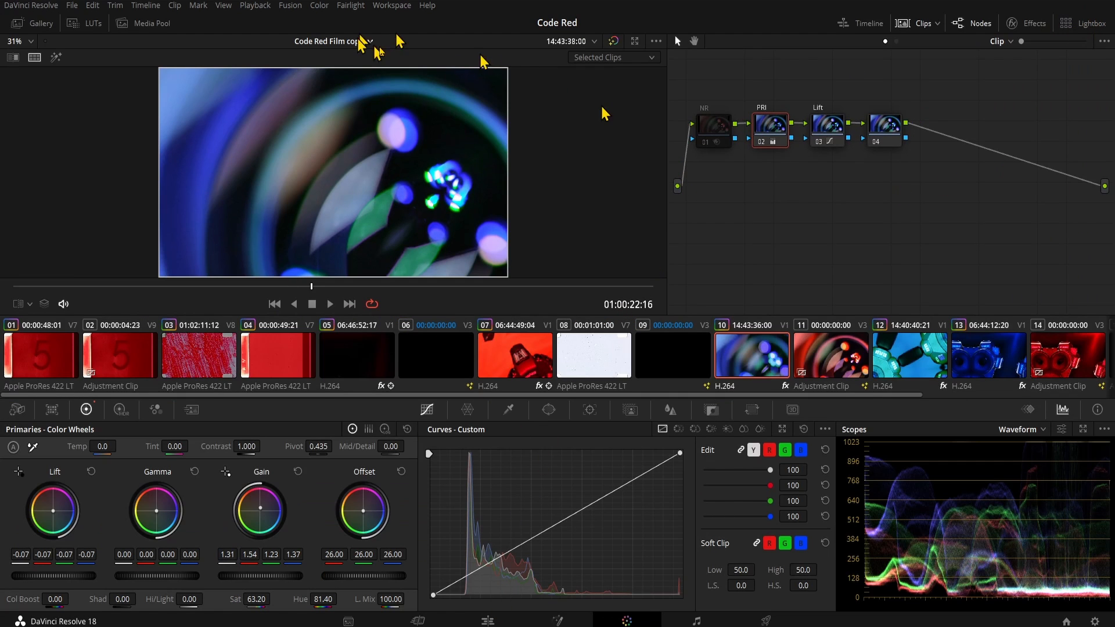
{"action": "mouse_move", "coordinate": [722, 372]}
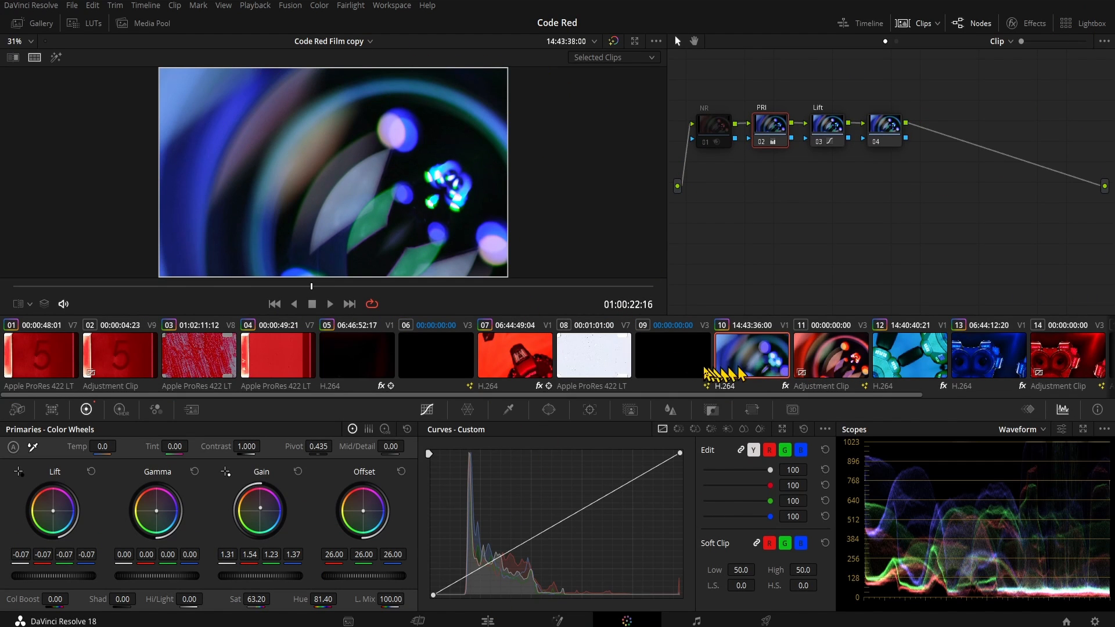
{"action": "left_click", "coordinate": [514, 355]}
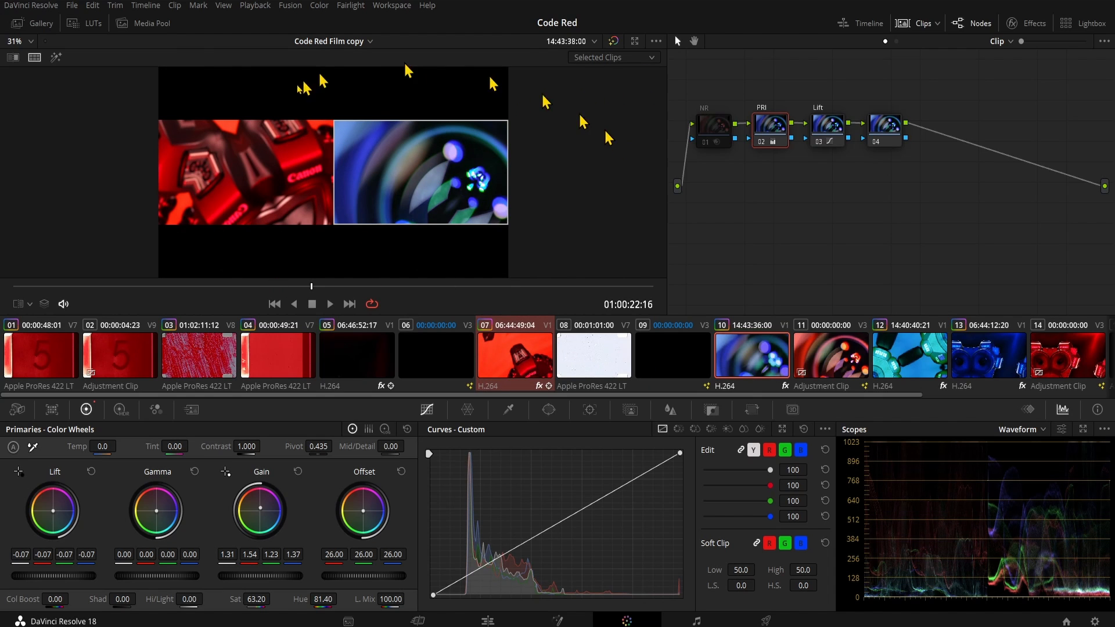
{"action": "mouse_move", "coordinate": [899, 326]}
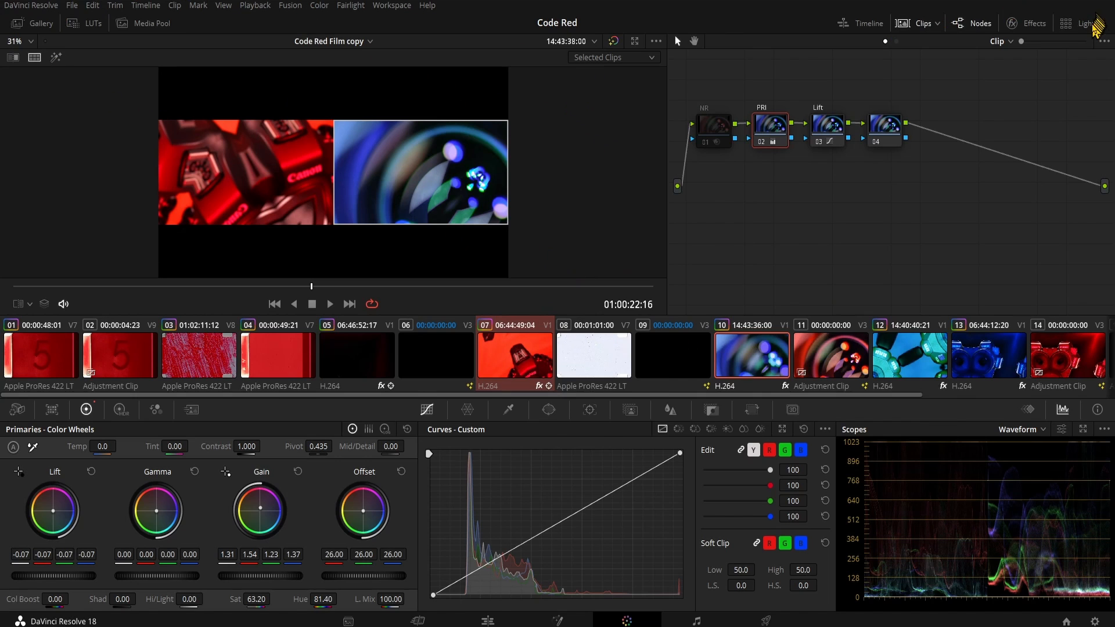
{"action": "left_click", "coordinate": [1087, 22]}
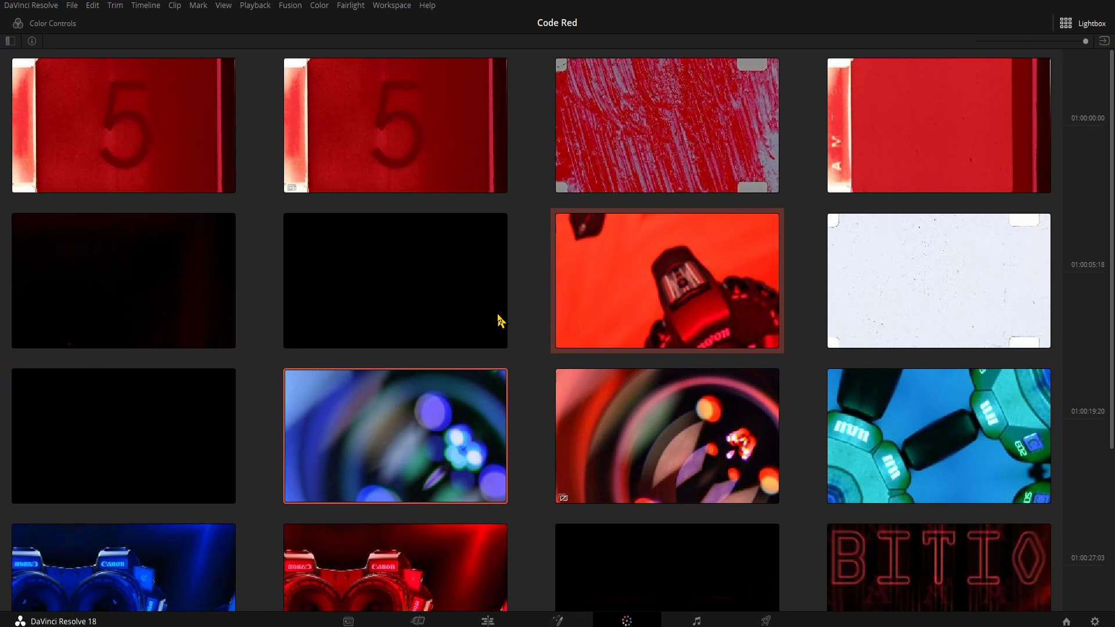